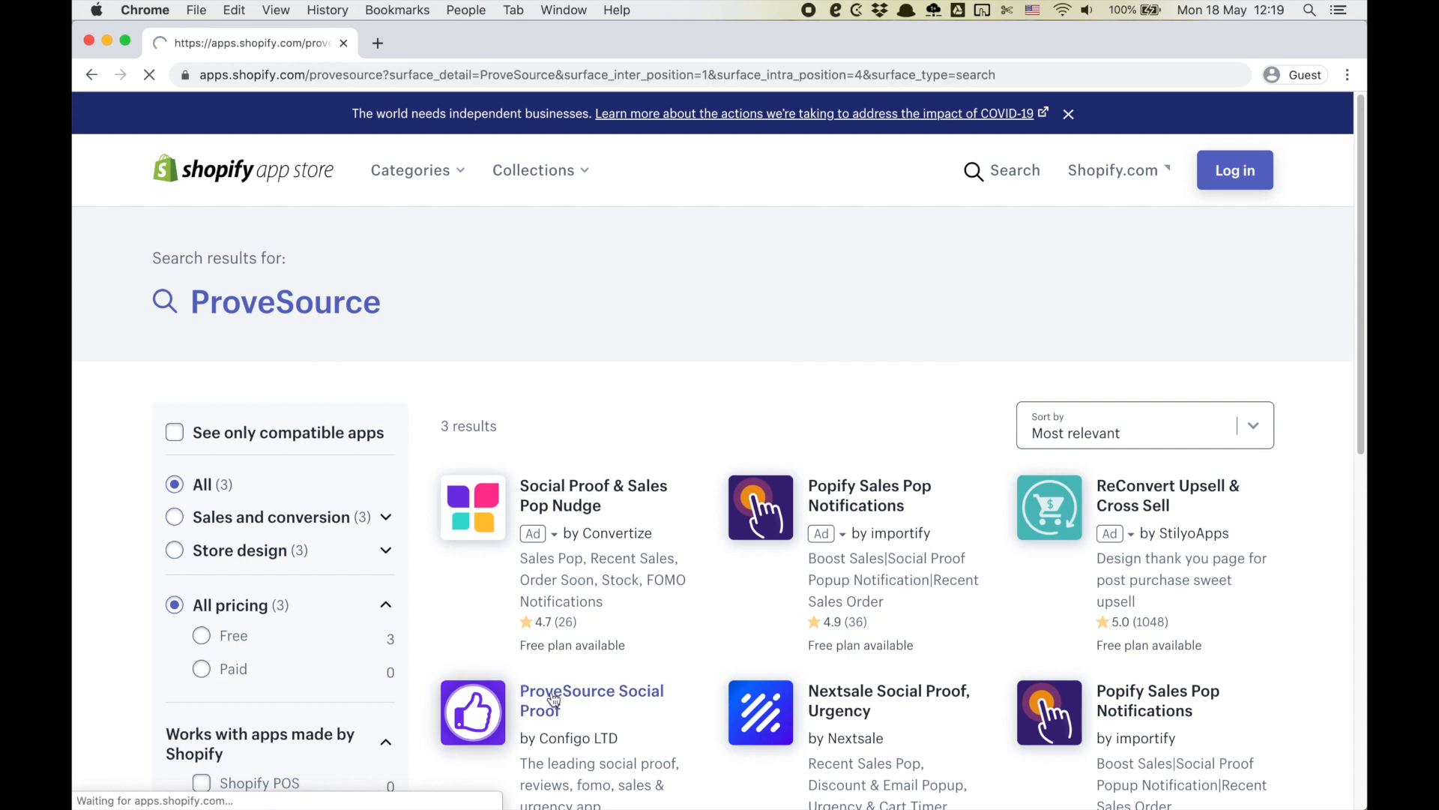
- Open the ProveSource Social Proof listing and start adding it to a store
left_click(592, 700)
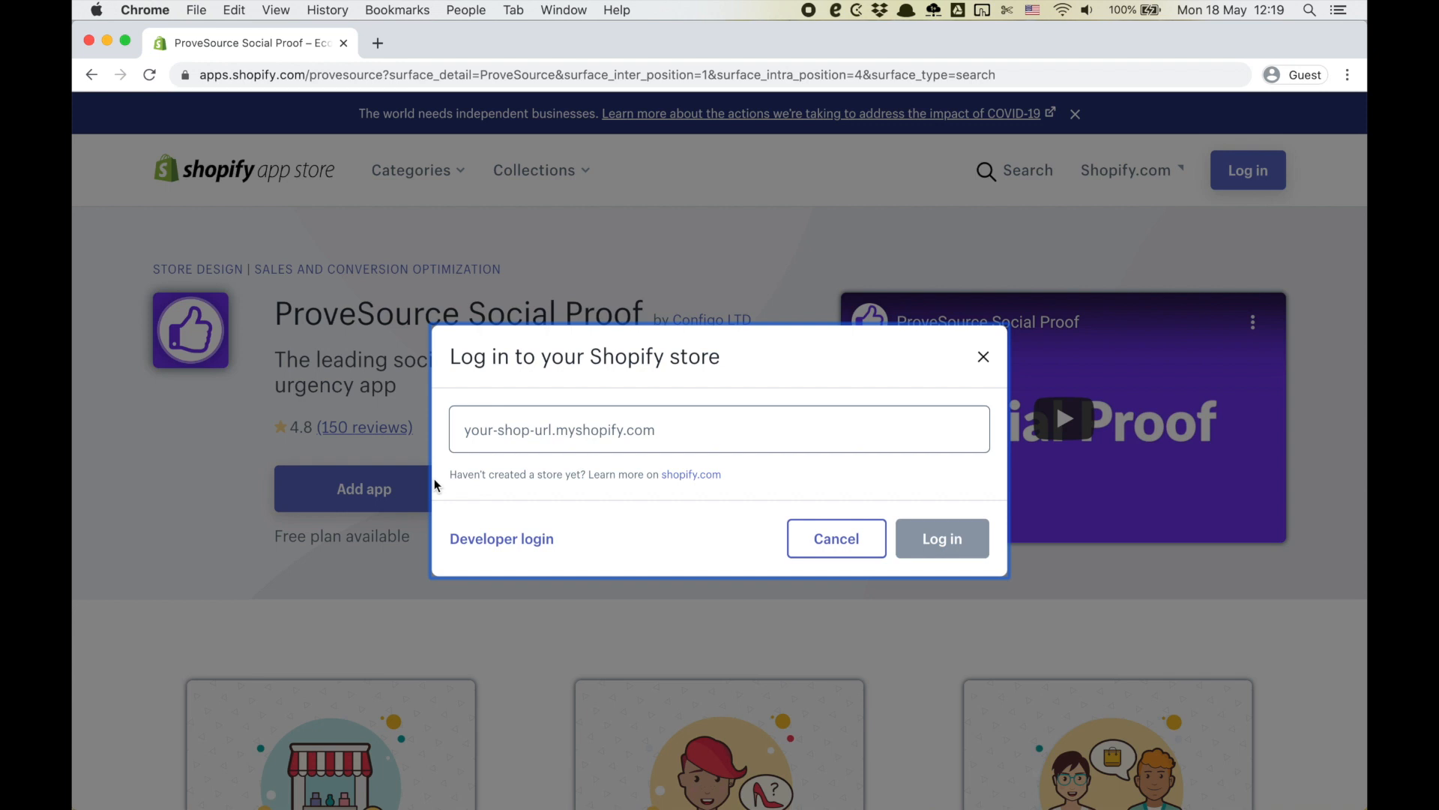
- Log in to the provesrc2.myshopify.com store to reach the ProveSource install page
left_click(721, 429)
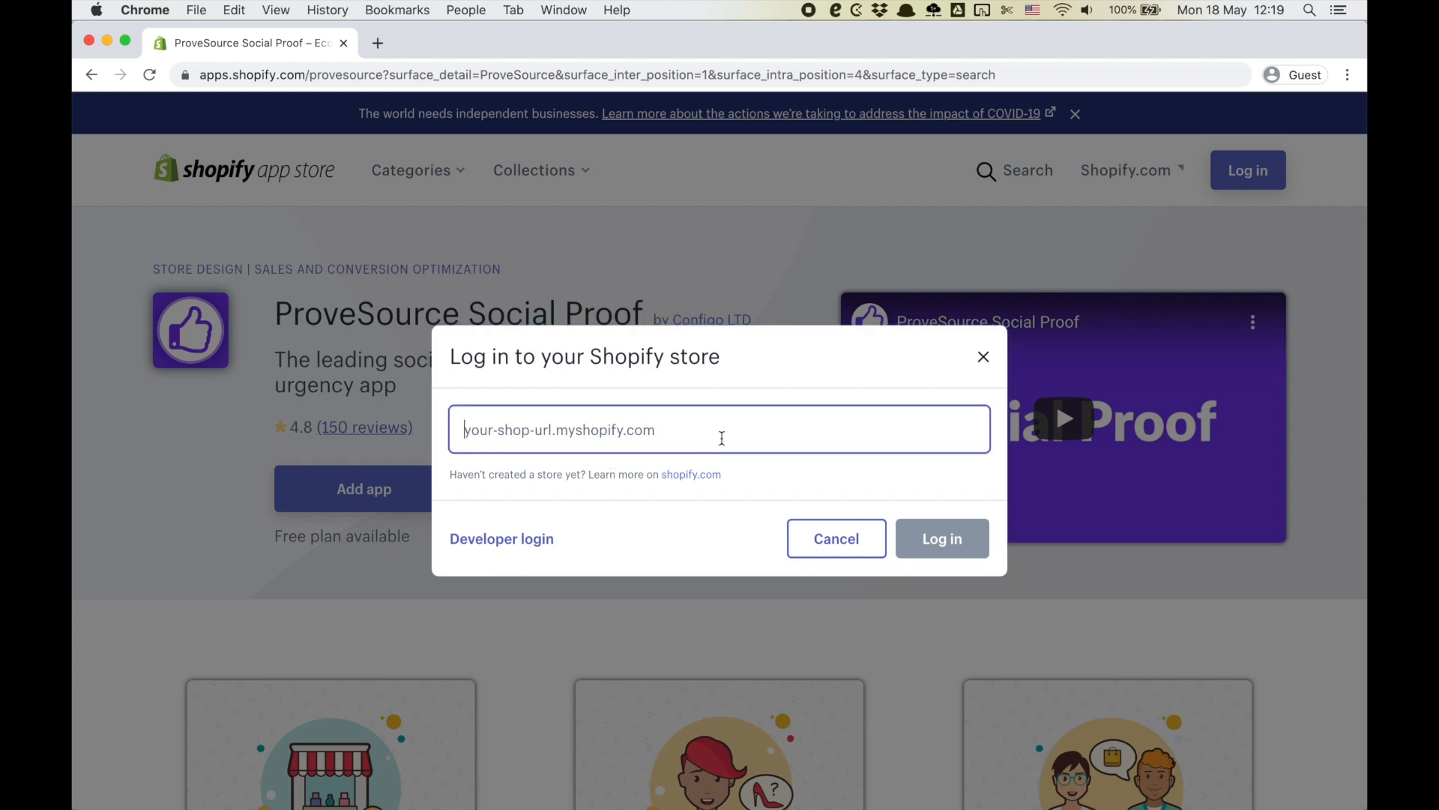
left_click(940, 538)
type("provesrc2.myshopify.com")
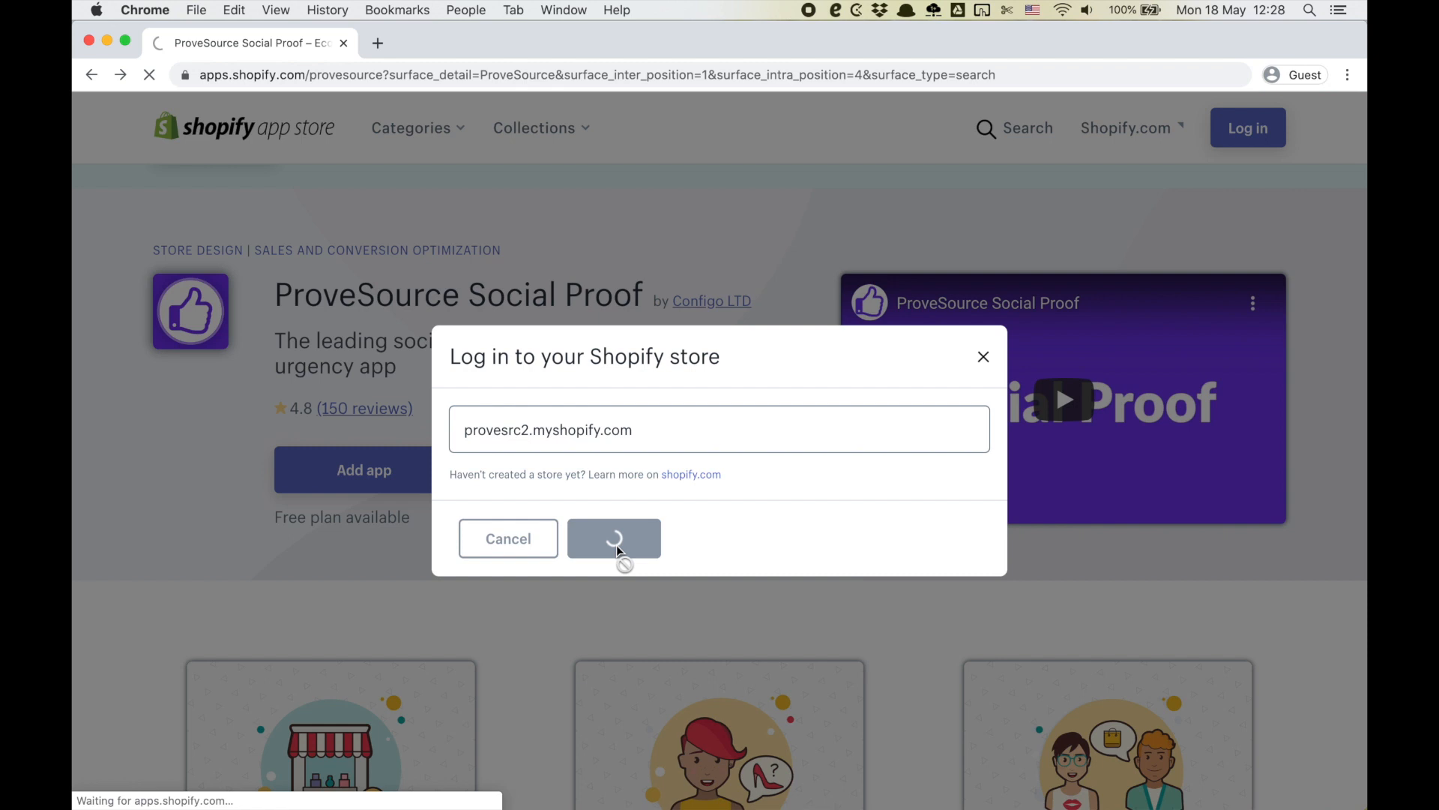
left_click(613, 538)
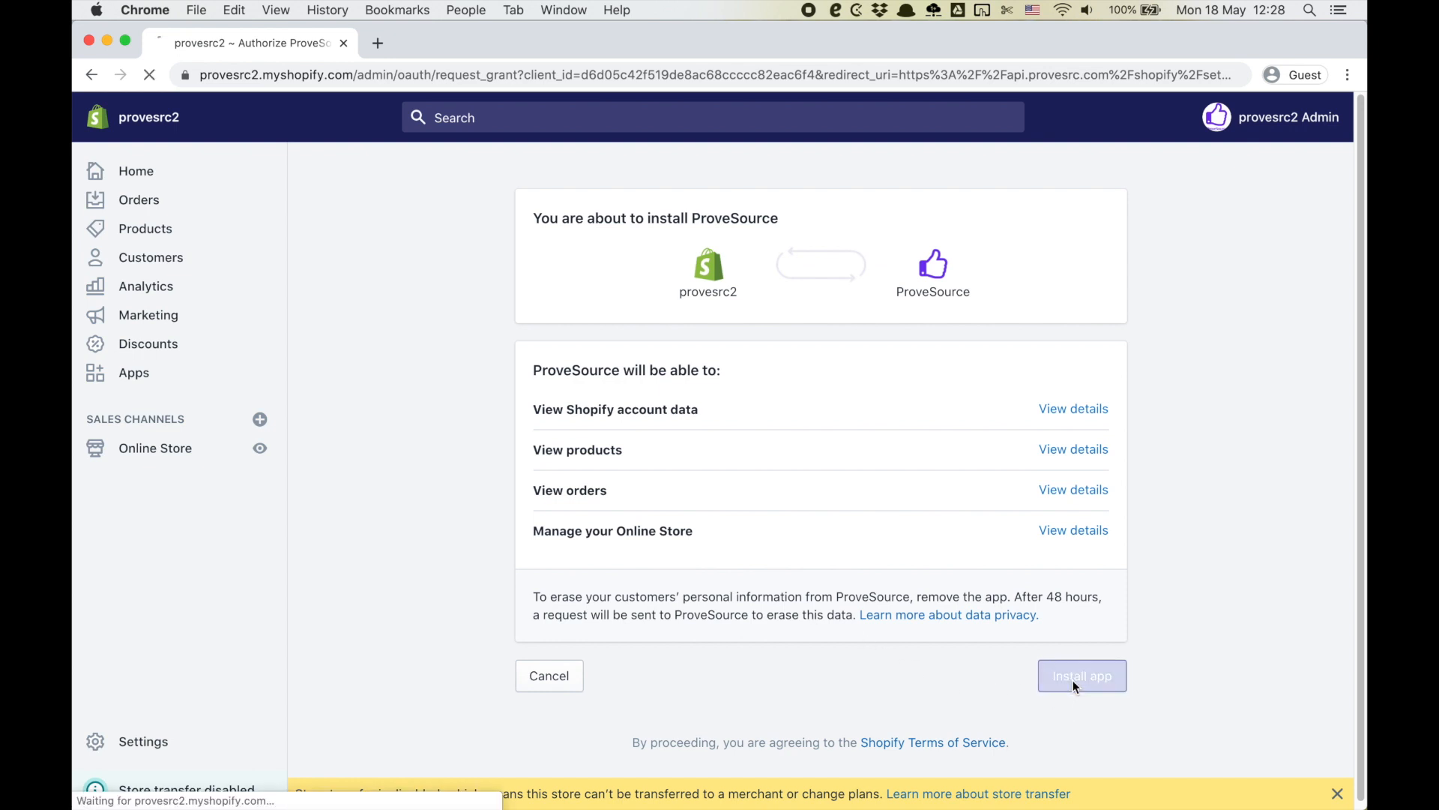
- Install ProveSource and launch a whole-website Page Visits notification through the Display and Message steps
left_click(1081, 675)
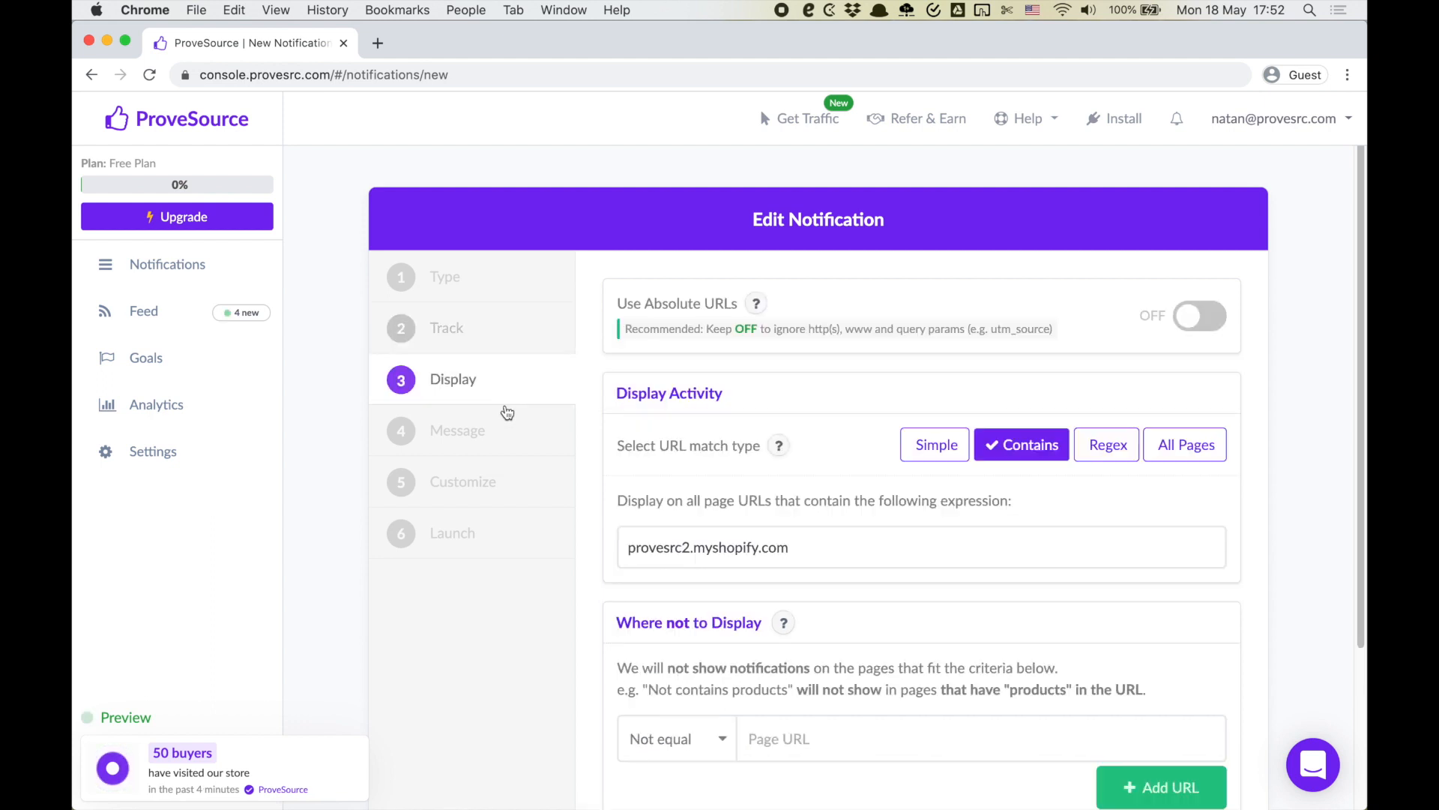
left_click(457, 429)
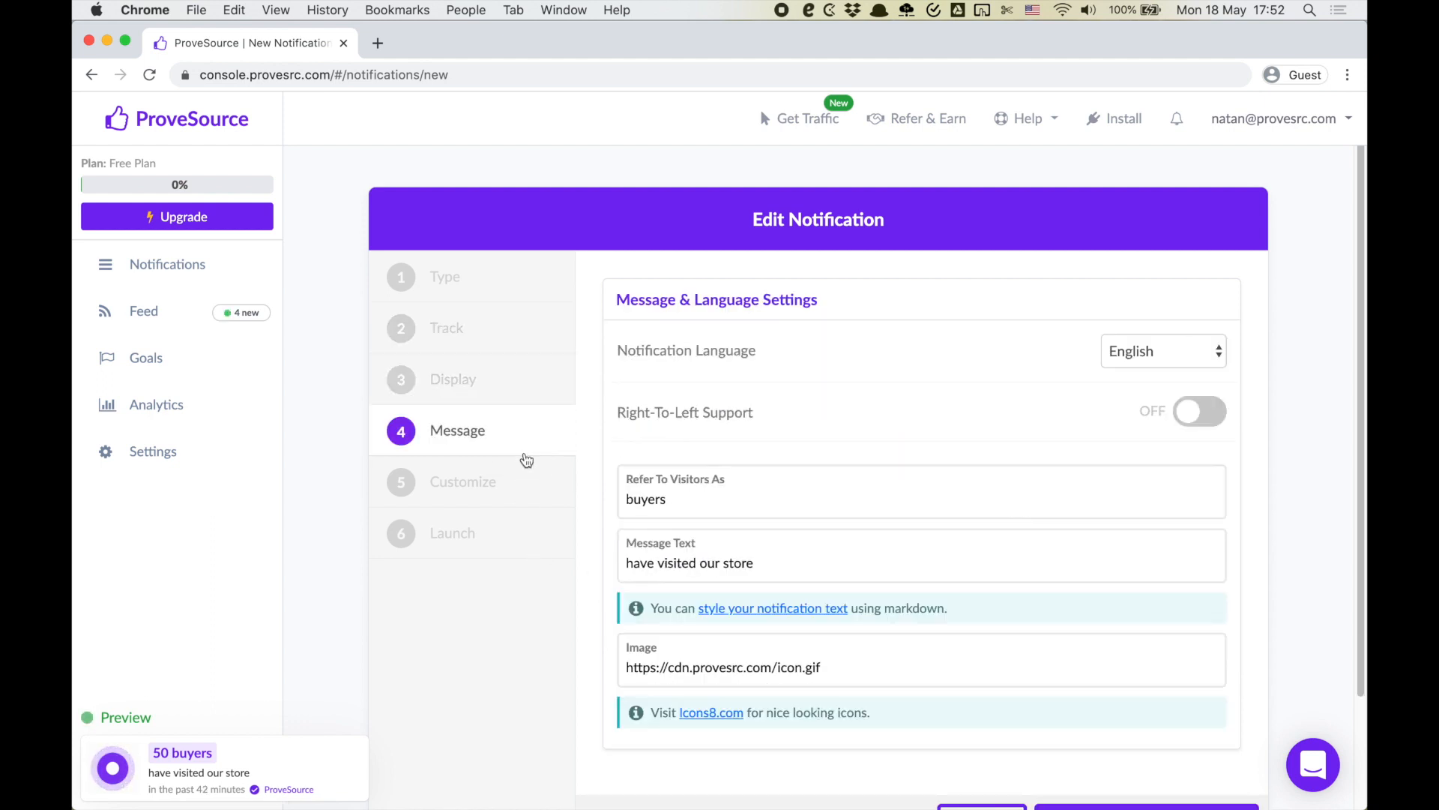
left_click(168, 265)
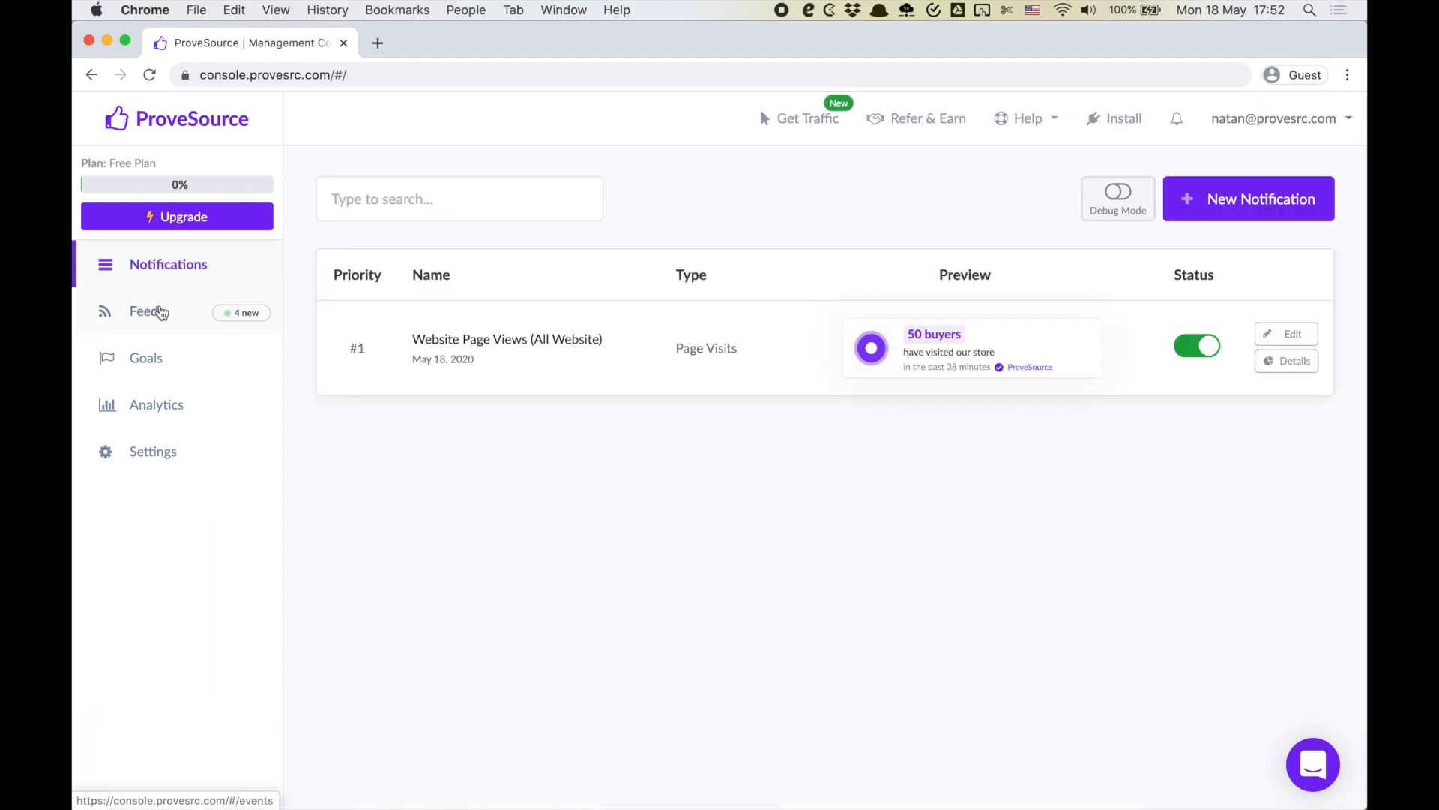